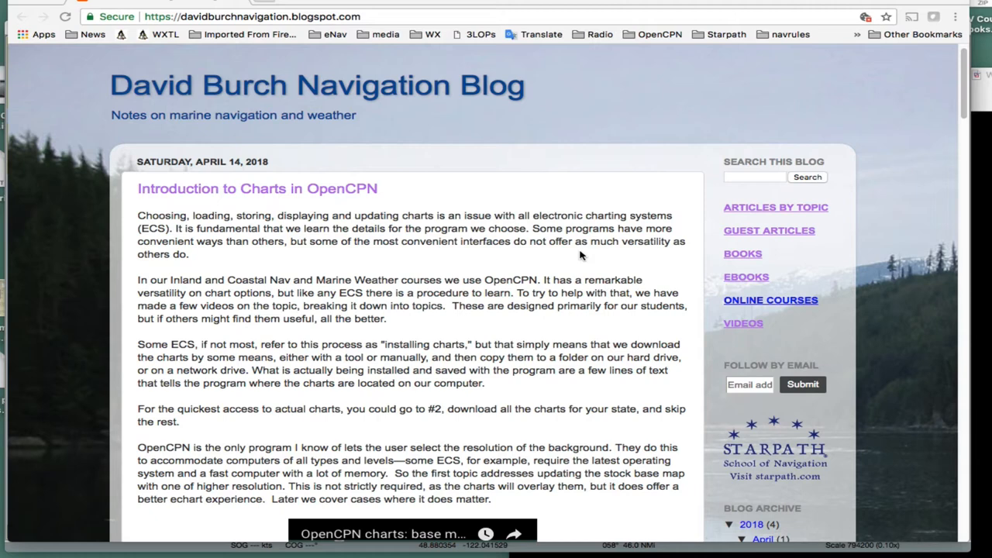
pyautogui.moveTo(498, 305)
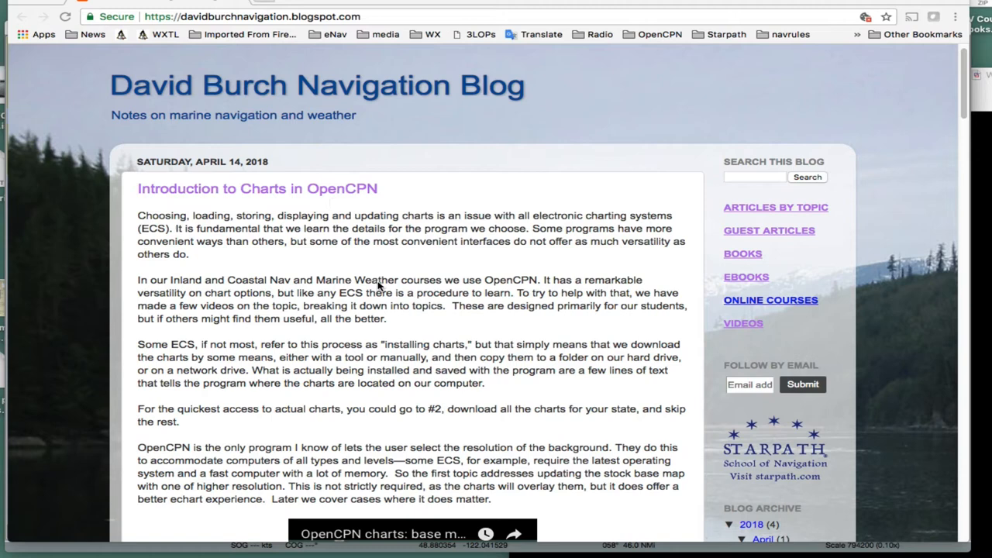
pyautogui.moveTo(452, 369)
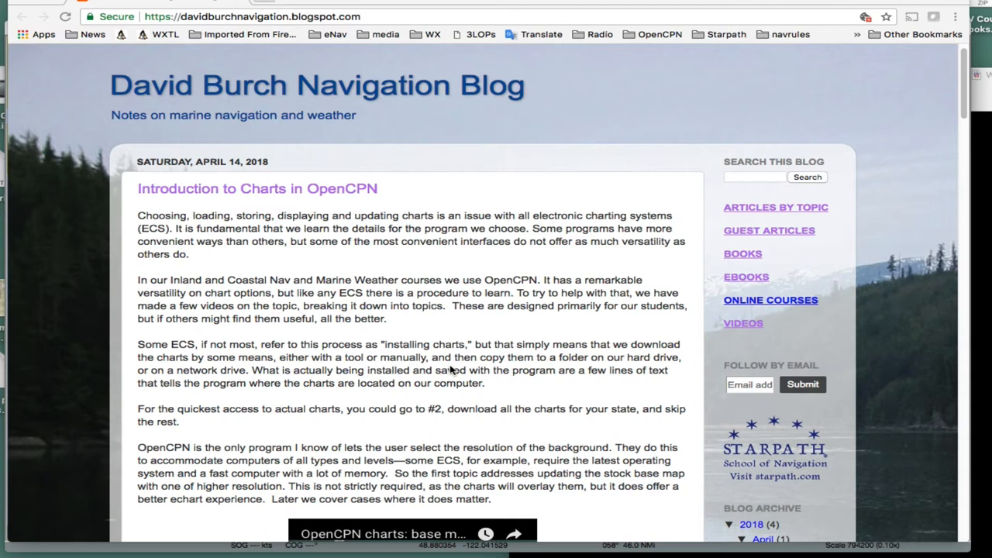
pyautogui.scroll(-3)
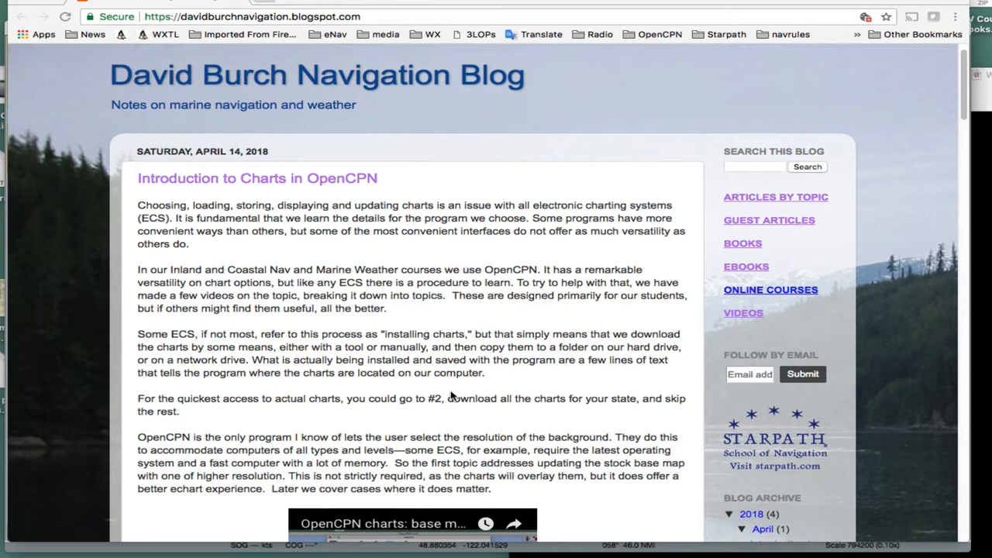
pyautogui.scroll(-3)
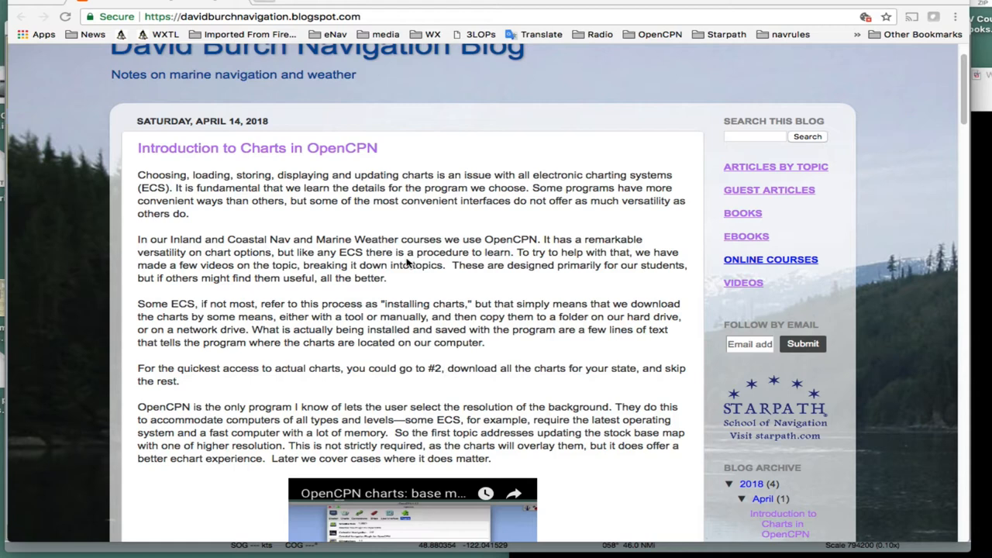
pyautogui.moveTo(403, 298)
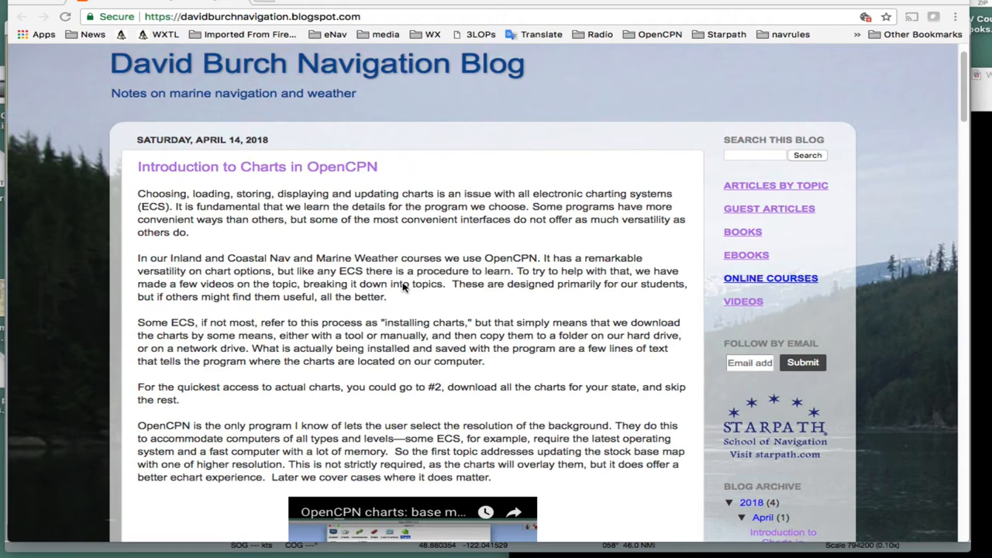
pyautogui.scroll(-3)
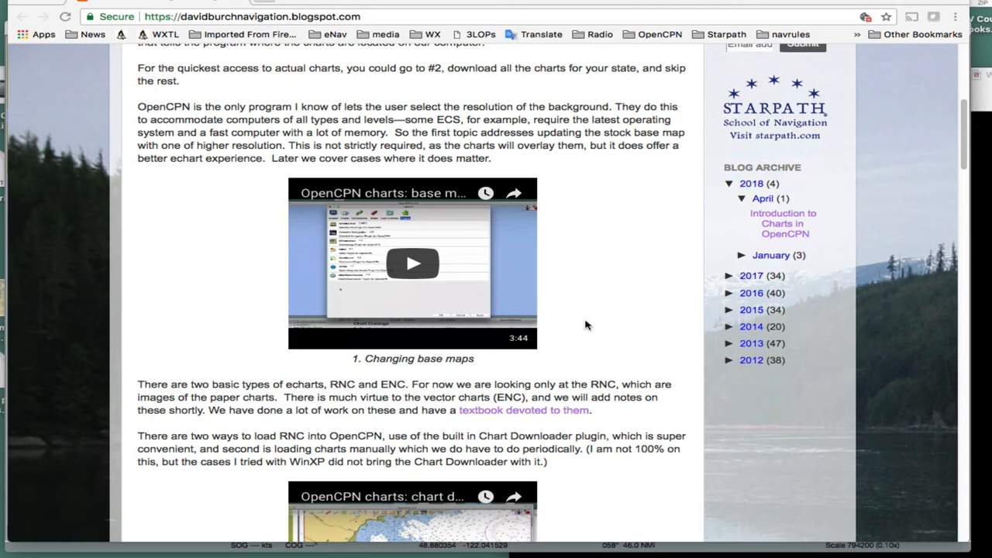
pyautogui.scroll(-3)
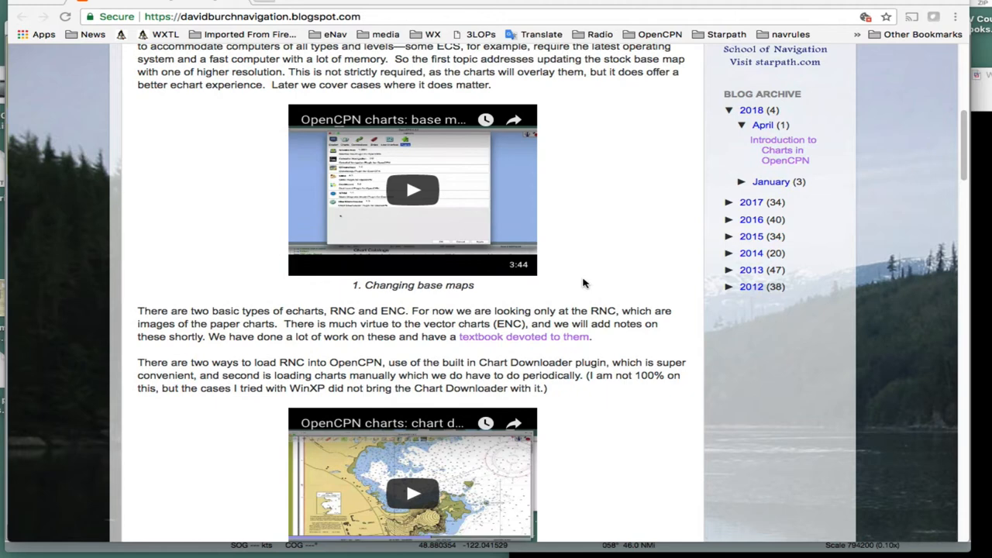
pyautogui.scroll(-3)
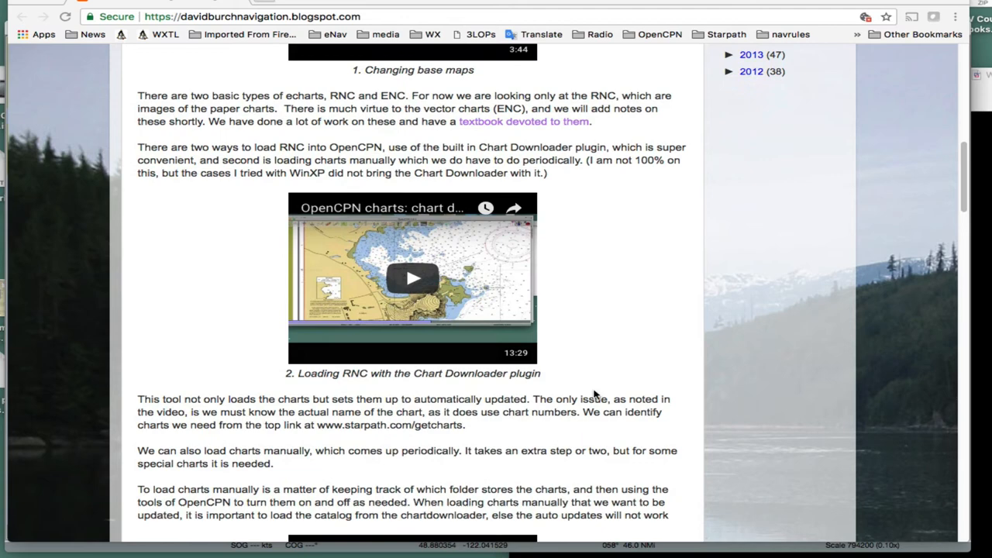
pyautogui.scroll(-3)
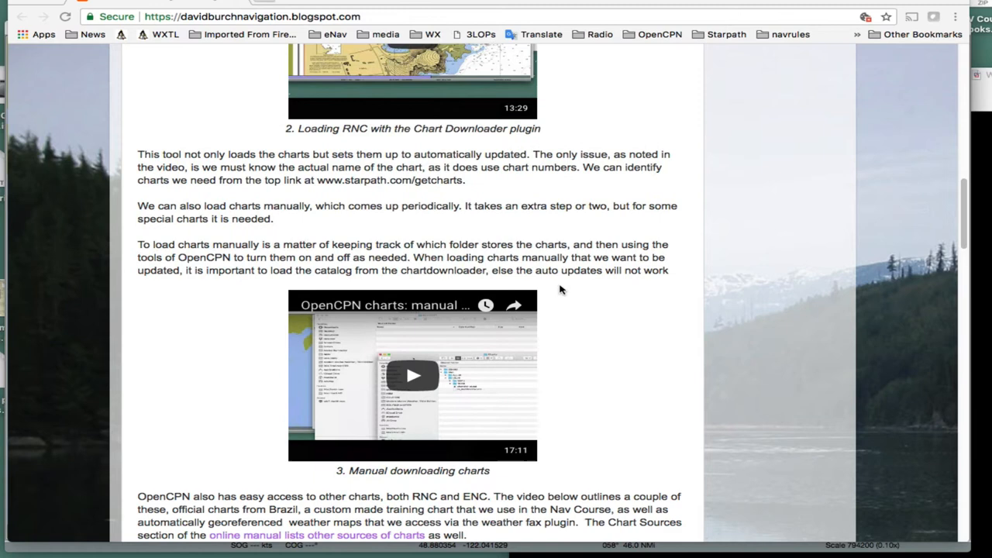
pyautogui.scroll(-3)
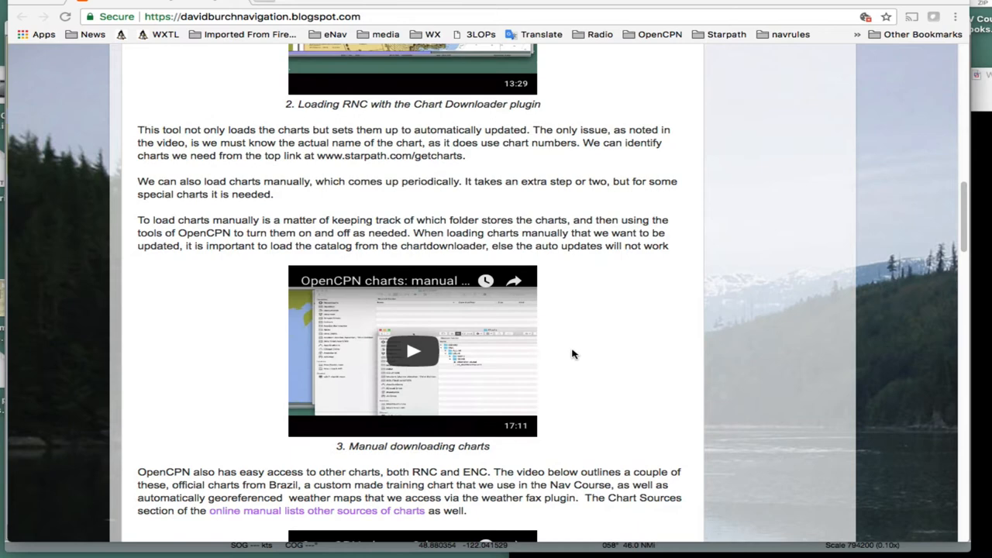
pyautogui.scroll(-3)
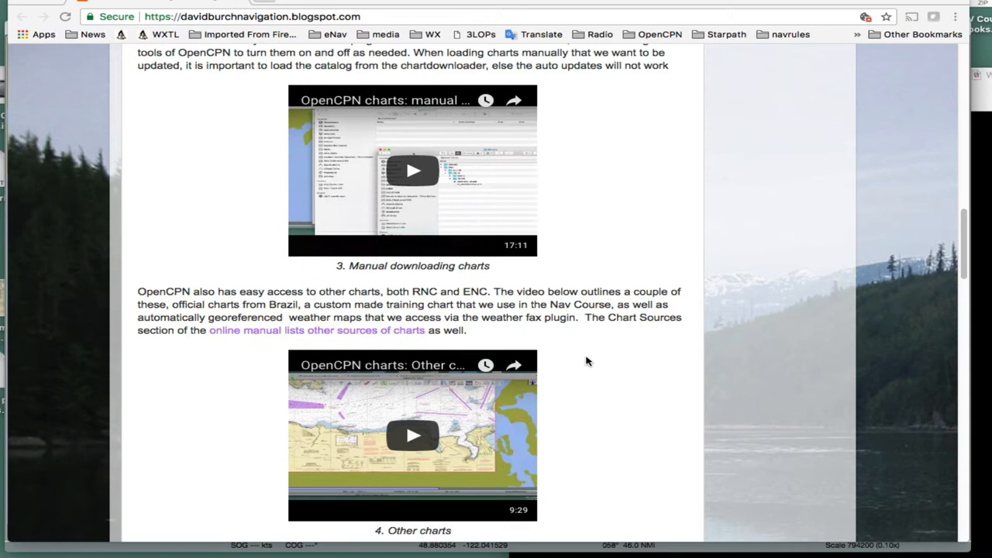
pyautogui.scroll(-3)
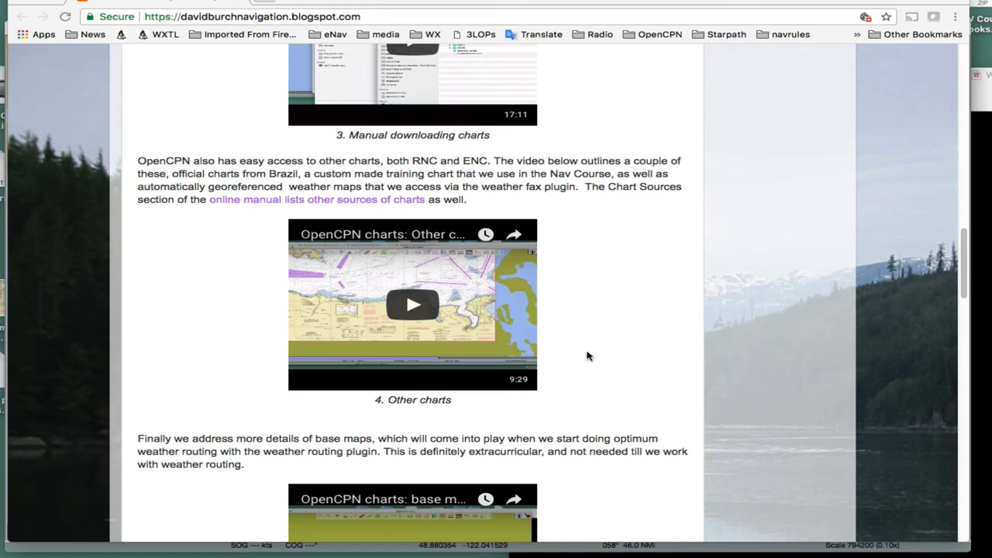
pyautogui.scroll(-3)
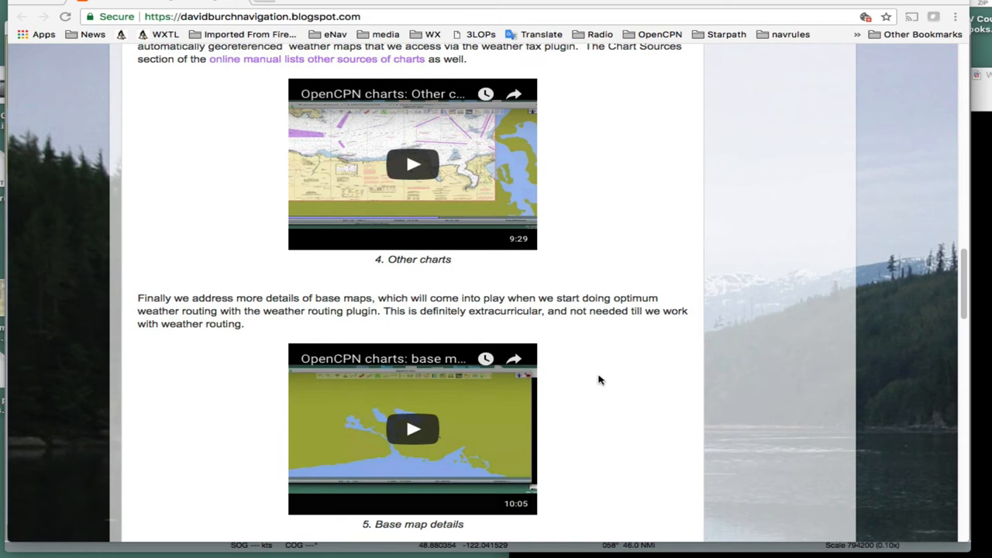
pyautogui.scroll(-3)
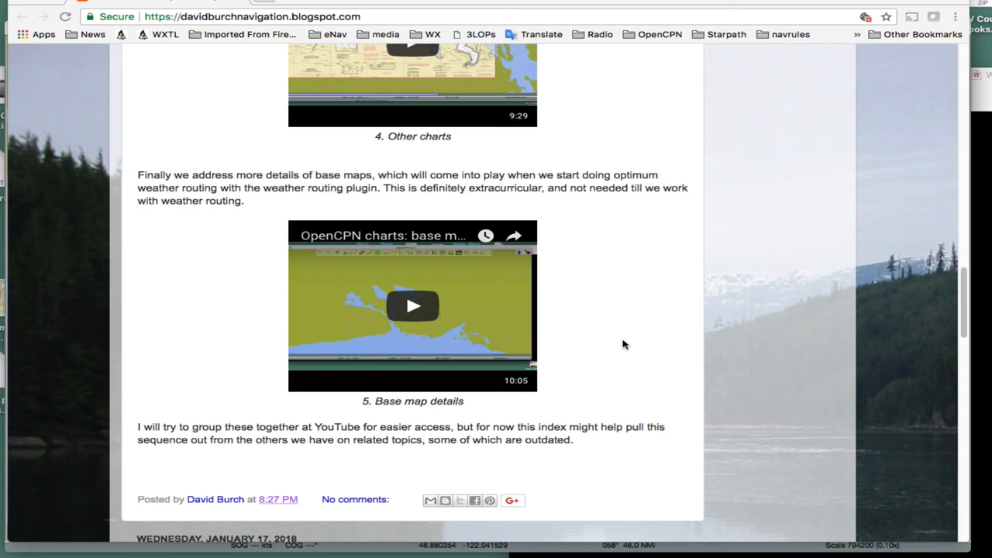
pyautogui.scroll(3)
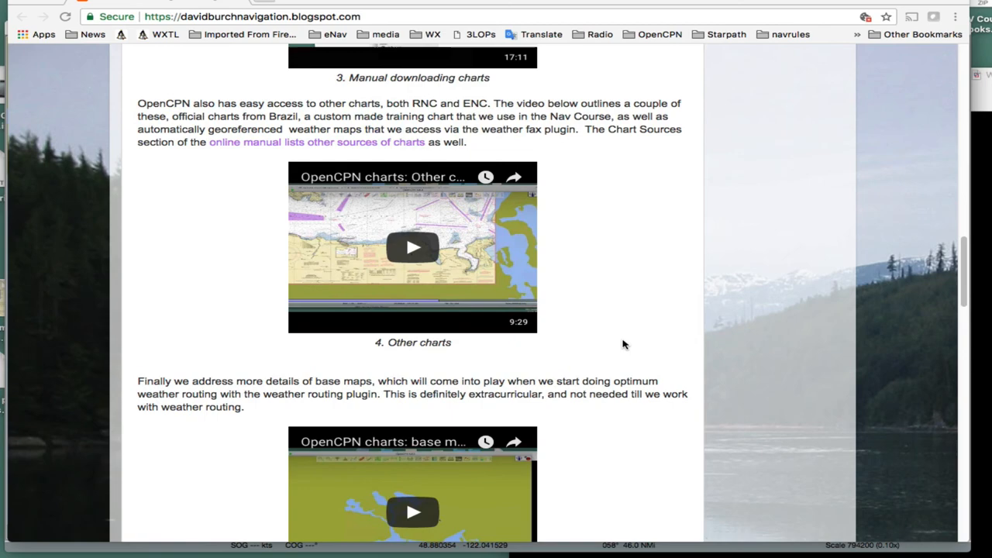
pyautogui.scroll(3)
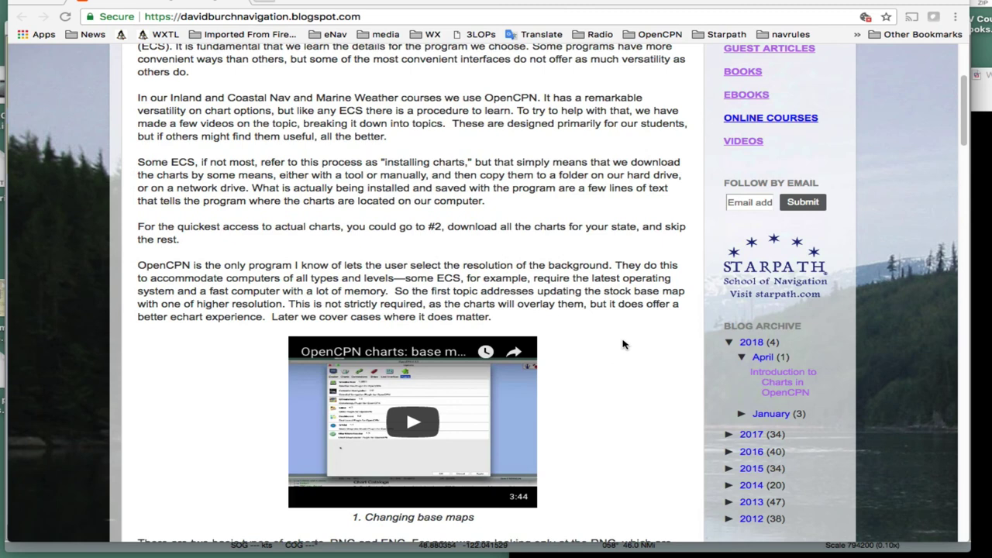